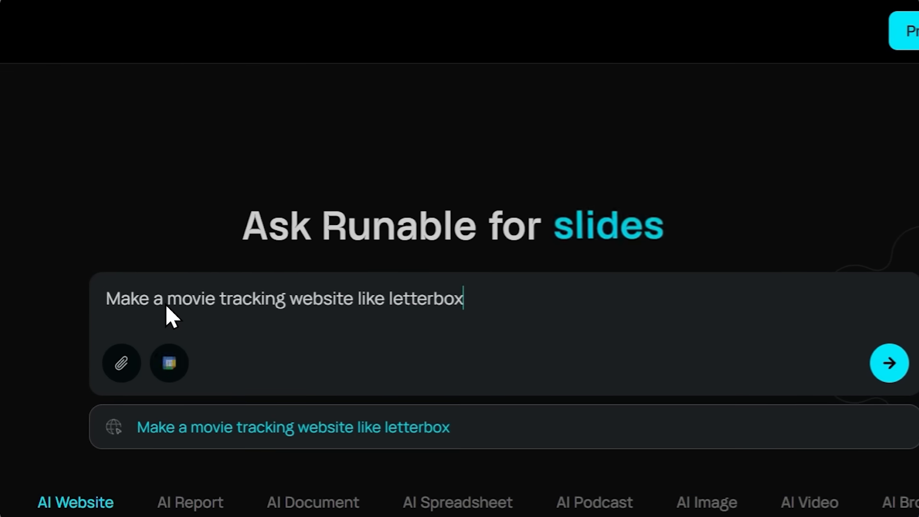
Choose the AI Website category to reach the Create AI Website page
click(889, 362)
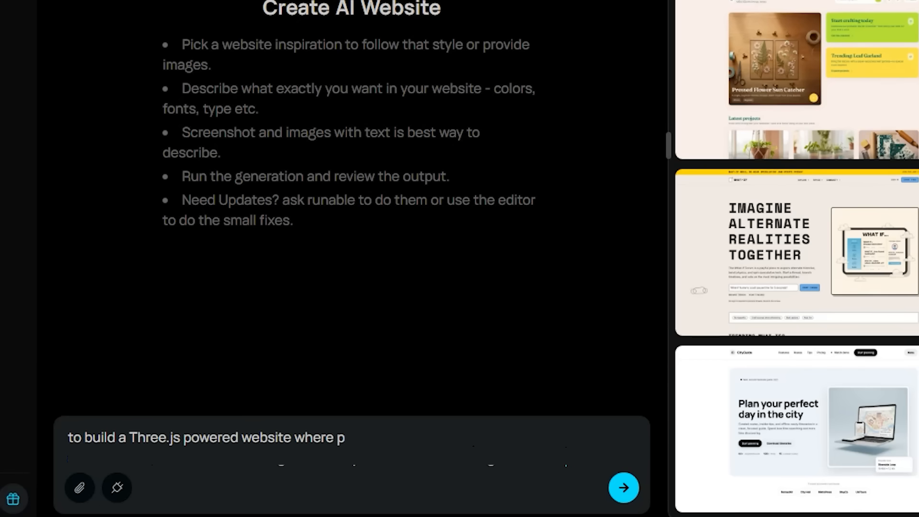
Describe a Three.js store with products floating in 3D space, cosmic background and cursor particle trails
text(roducts float in 3D space, users can orbit)
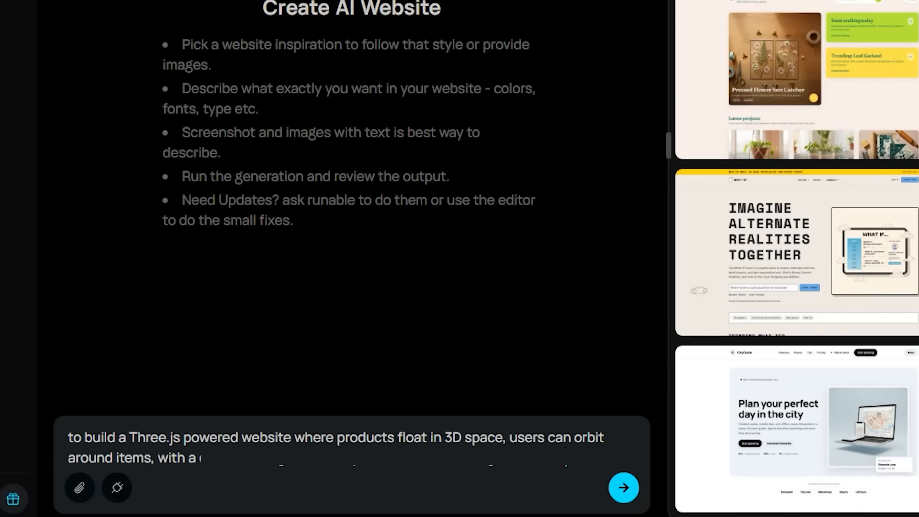
text(cosmic background and particle trails following the cursor)
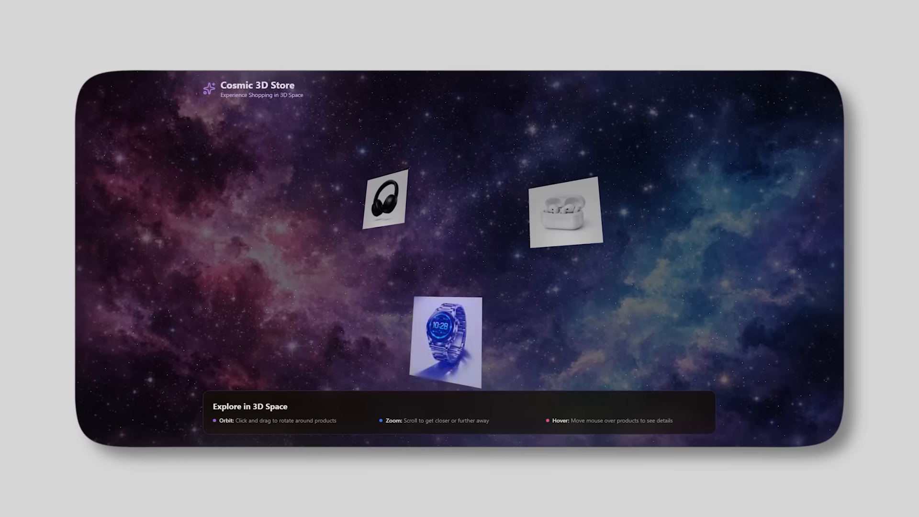
mouse_move(566, 214)
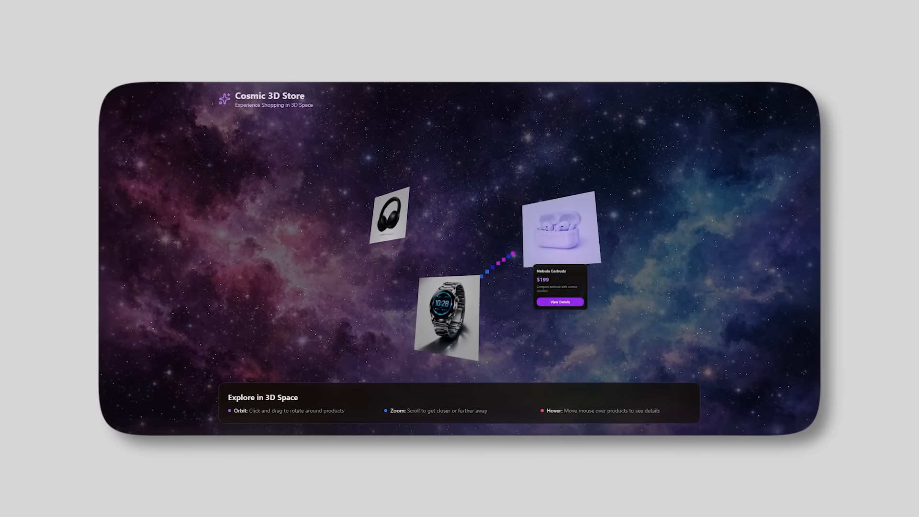